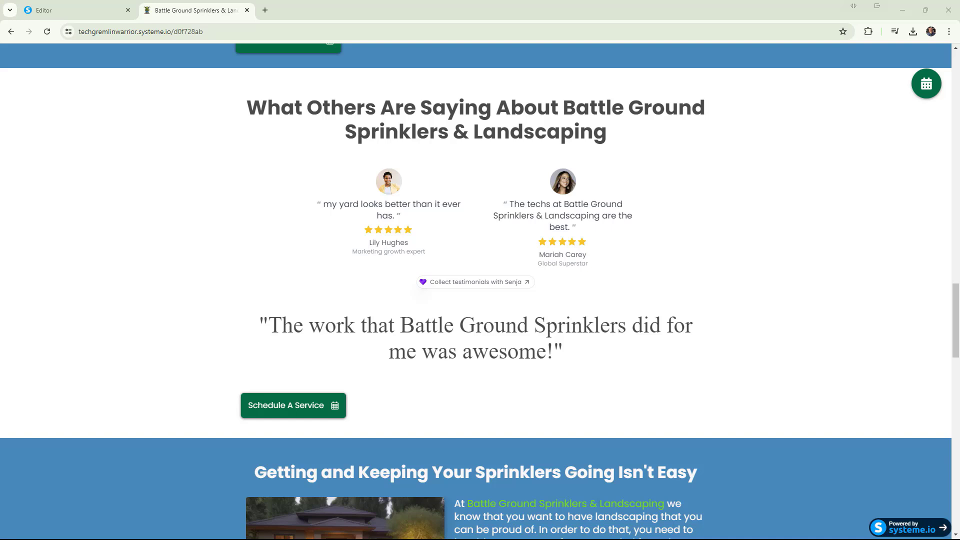
mouse_move(695, 373)
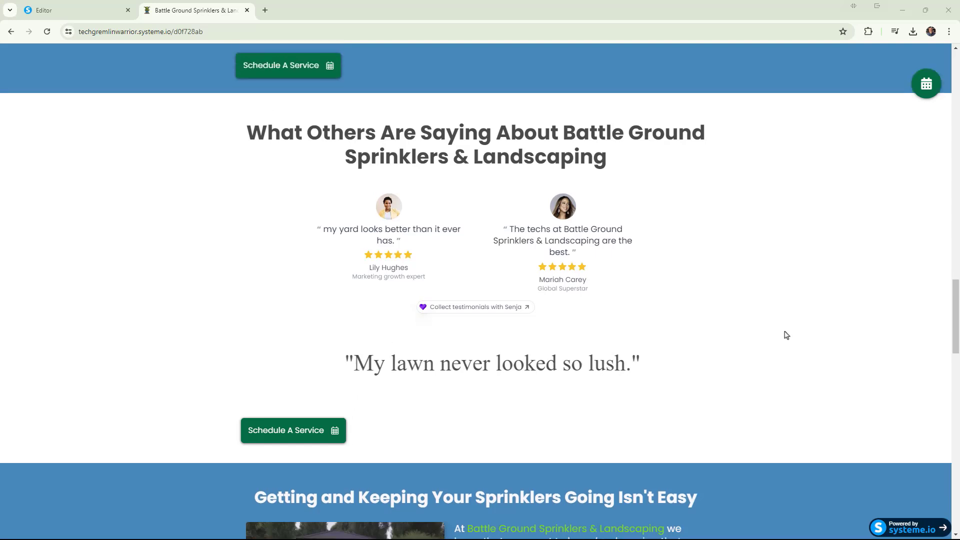
- View the Raw HTML carousel's code with its three image slides, CSS and rotation script
scroll("down", 3)
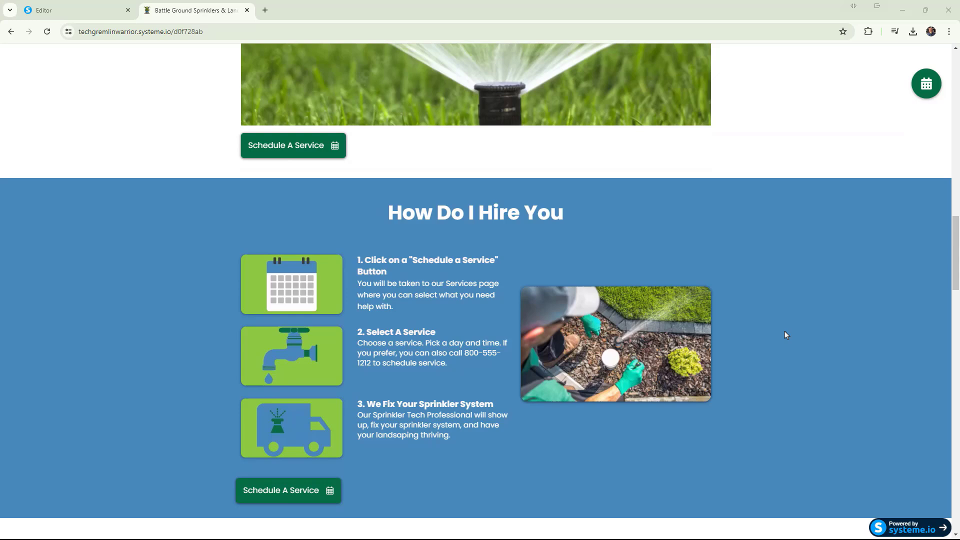
scroll("up", 3)
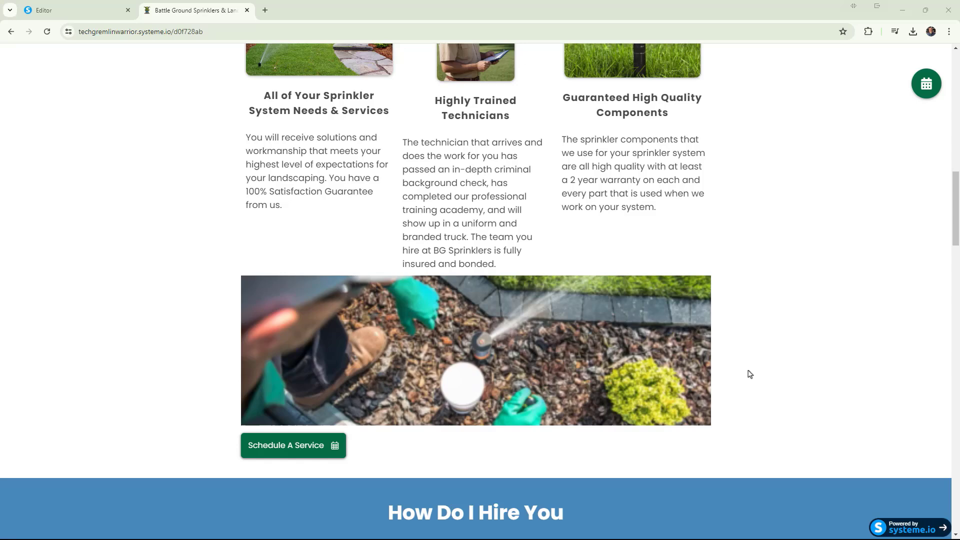
mouse_move(773, 408)
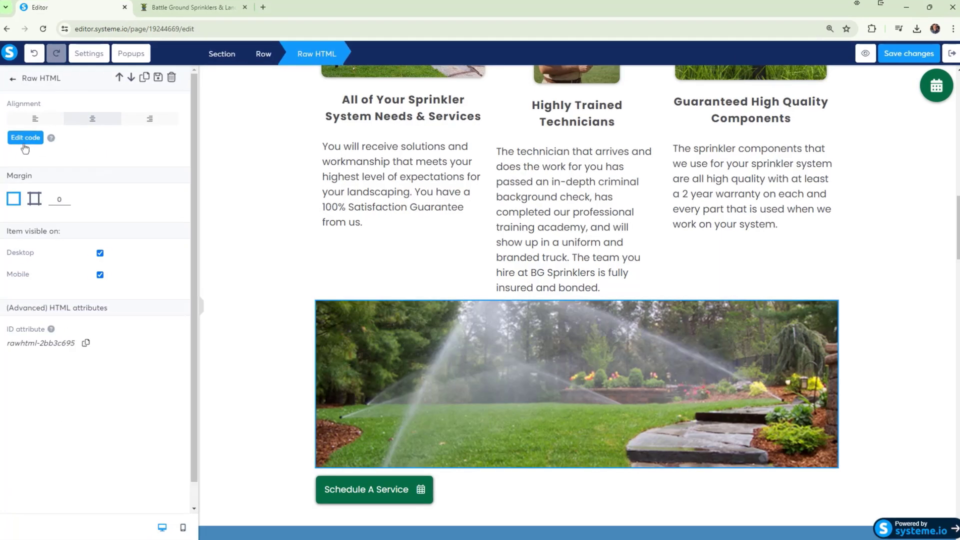
left_click(25, 140)
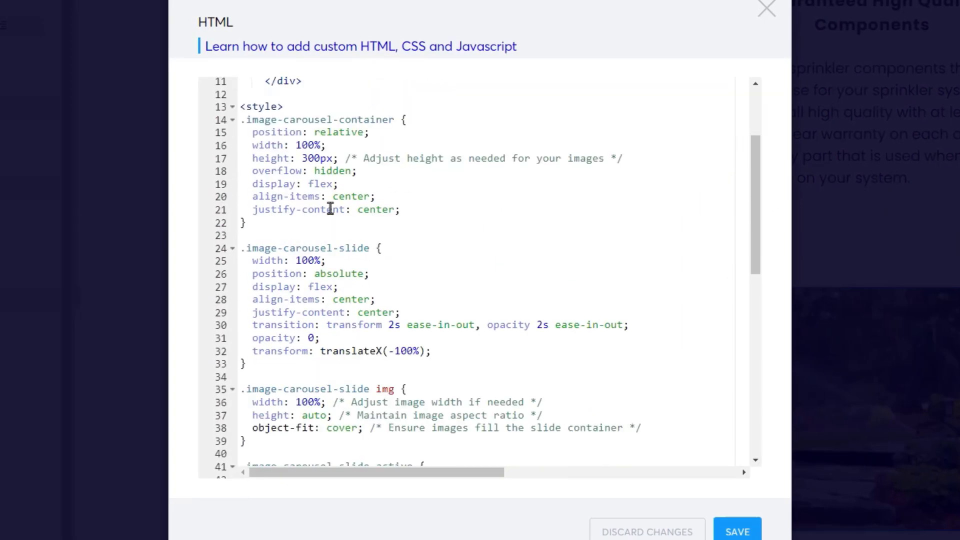
scroll("down", 3)
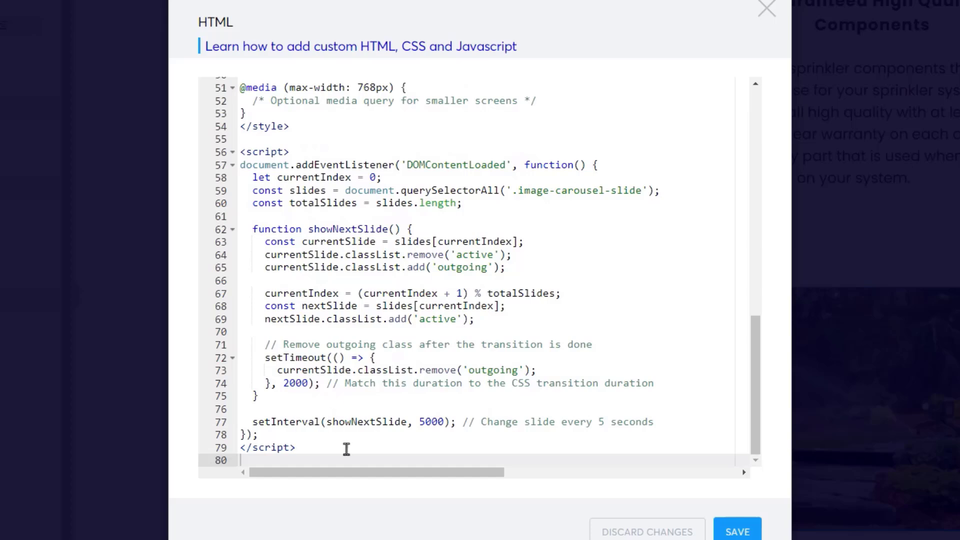
scroll("up", 3)
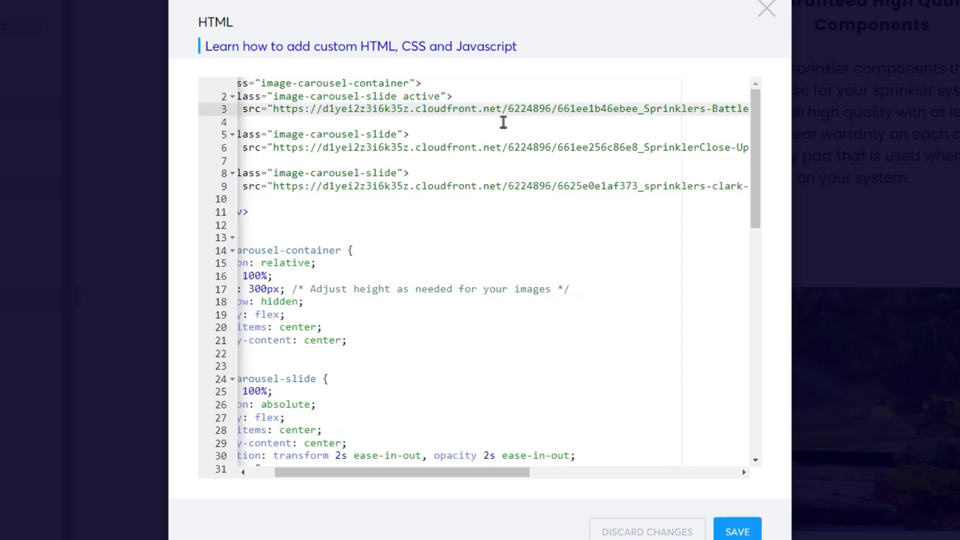
mouse_move(495, 383)
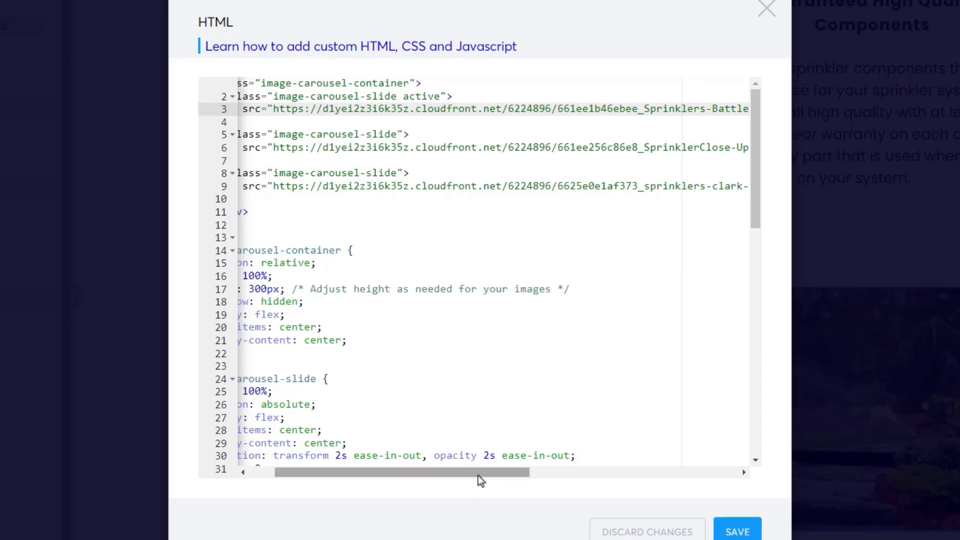
scroll("left", 3)
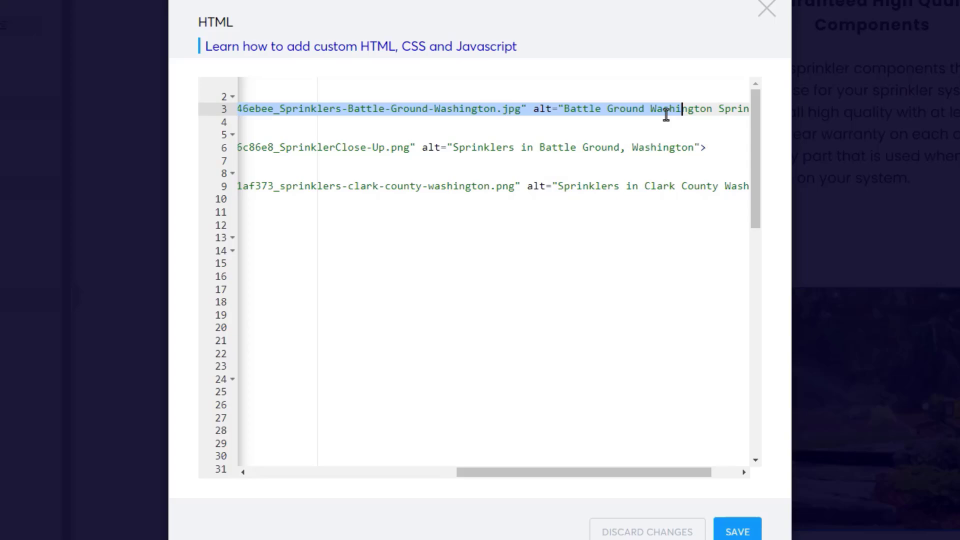
scroll("right", 3)
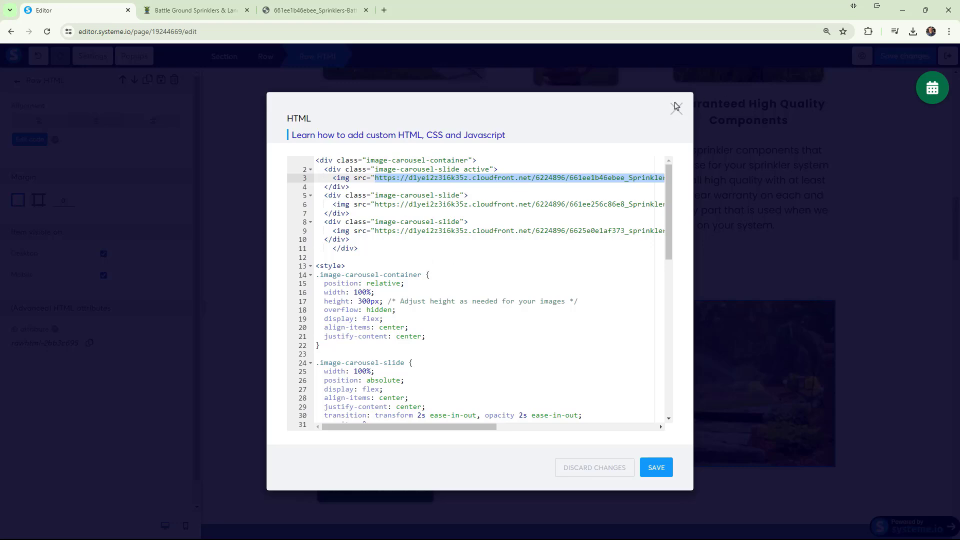
- Leave the code window and inspect the live page's lawn sprinkler photo via its context menu
left_click(676, 107)
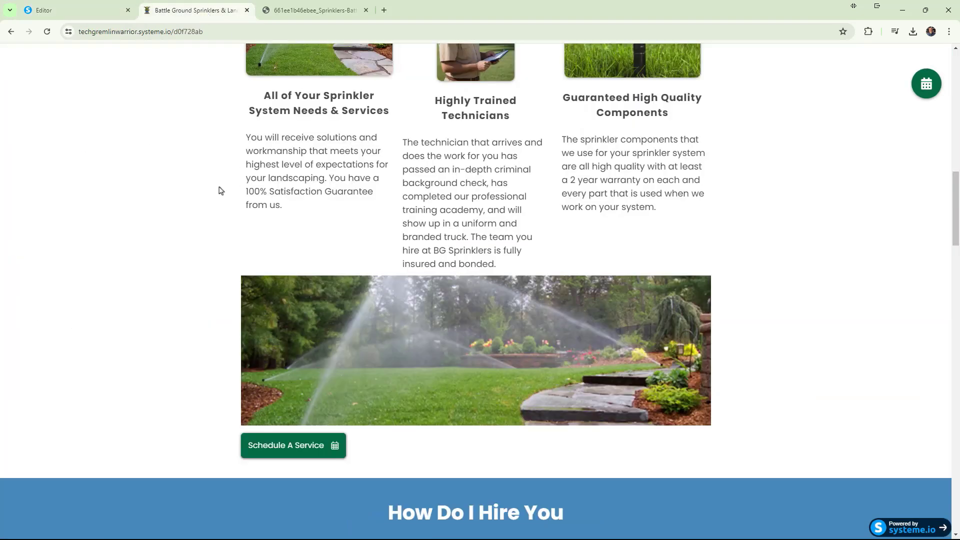
scroll("up", 3)
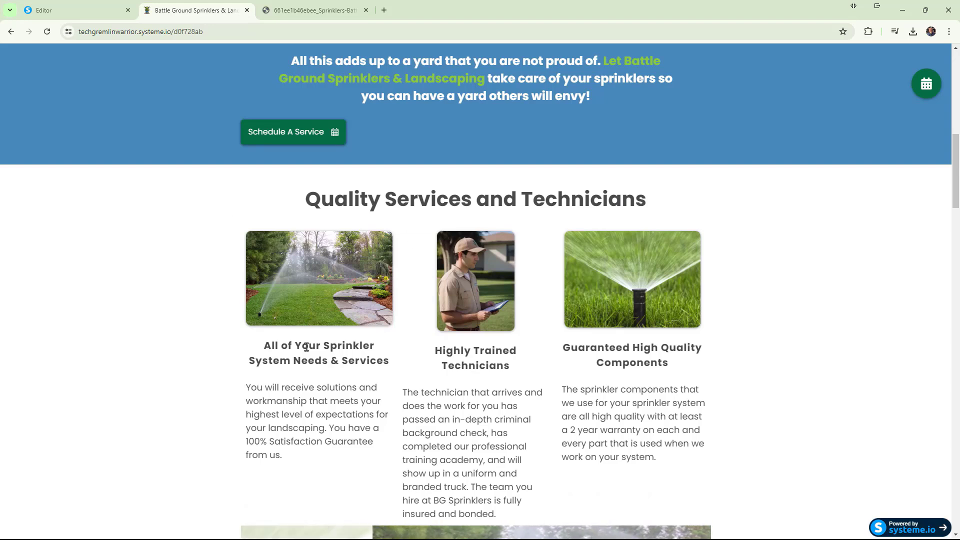
mouse_move(343, 297)
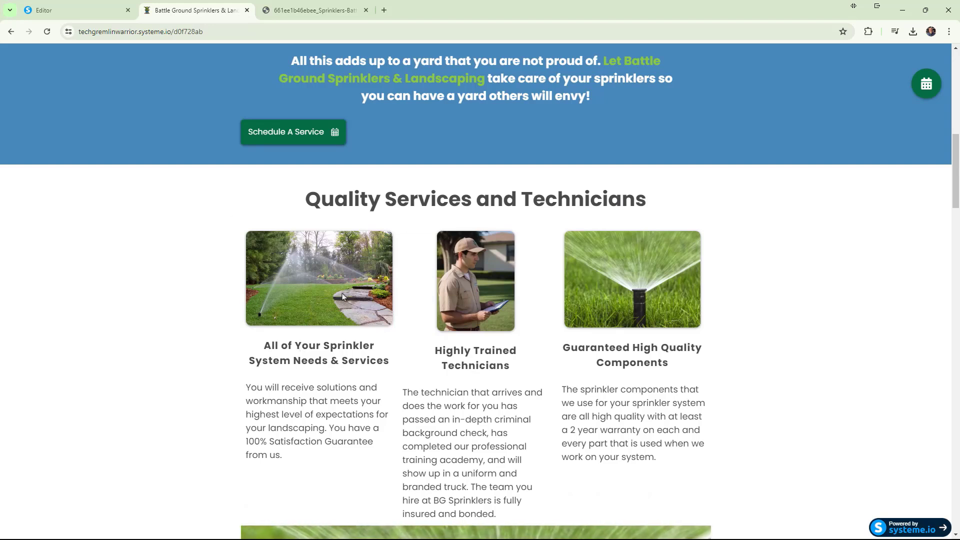
right_click(343, 294)
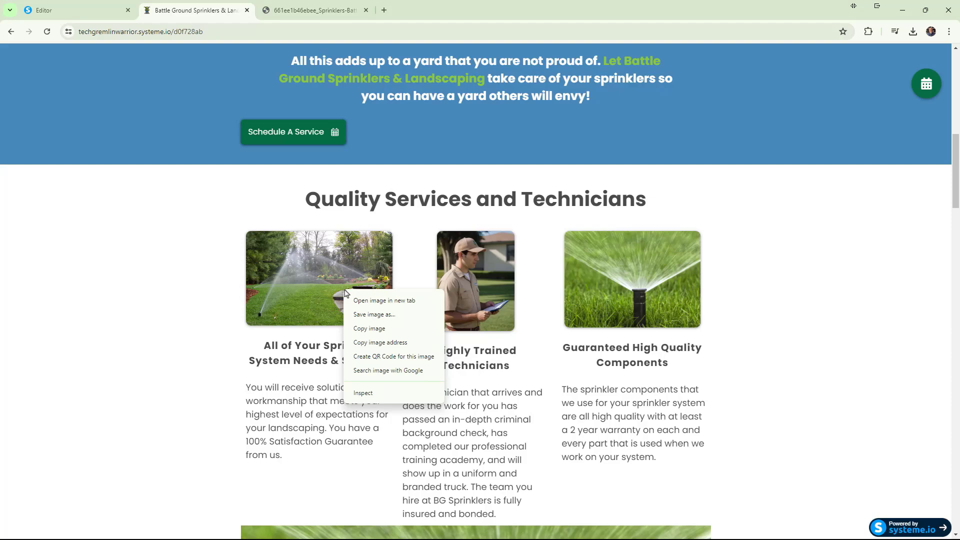
left_click(384, 300)
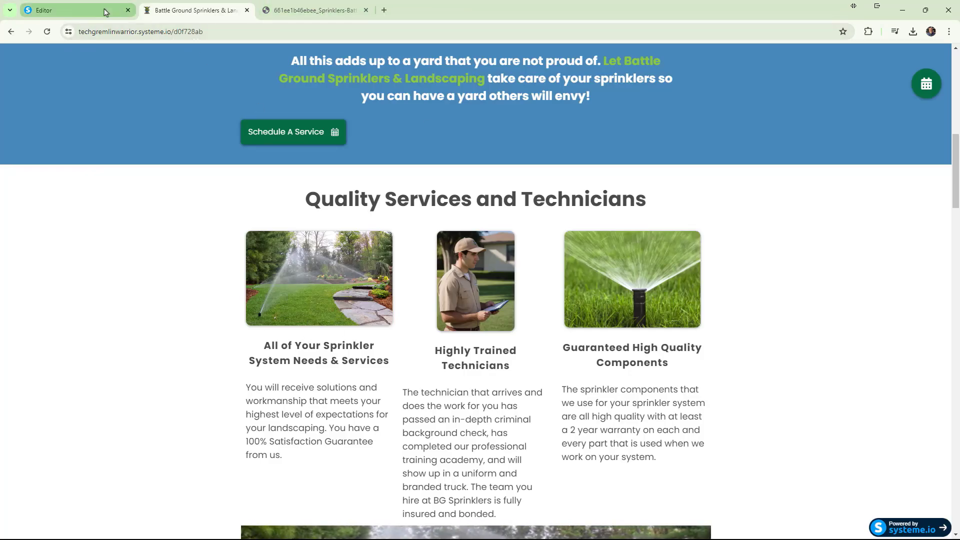
- Place a new empty Image element under Schedule A Service and start choosing its file
left_click(73, 10)
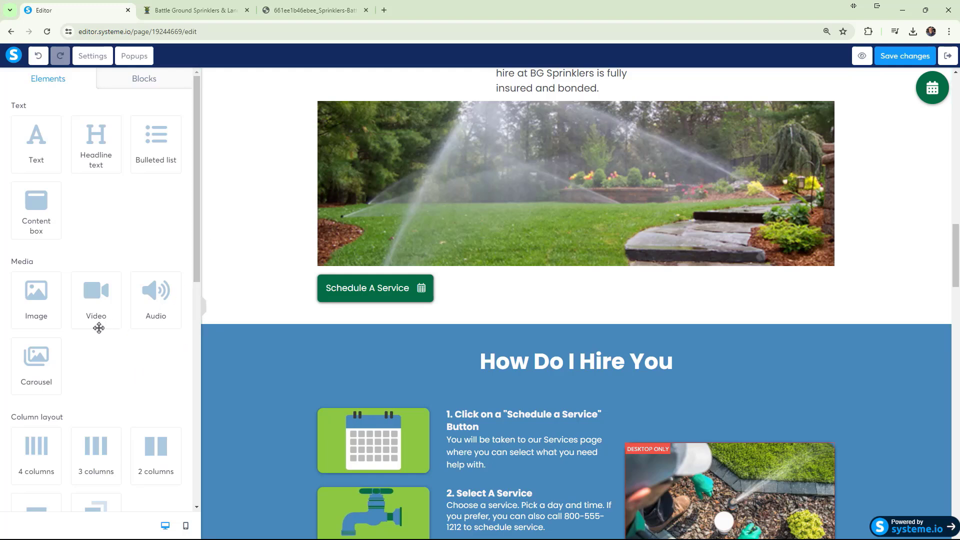
mouse_move(97, 353)
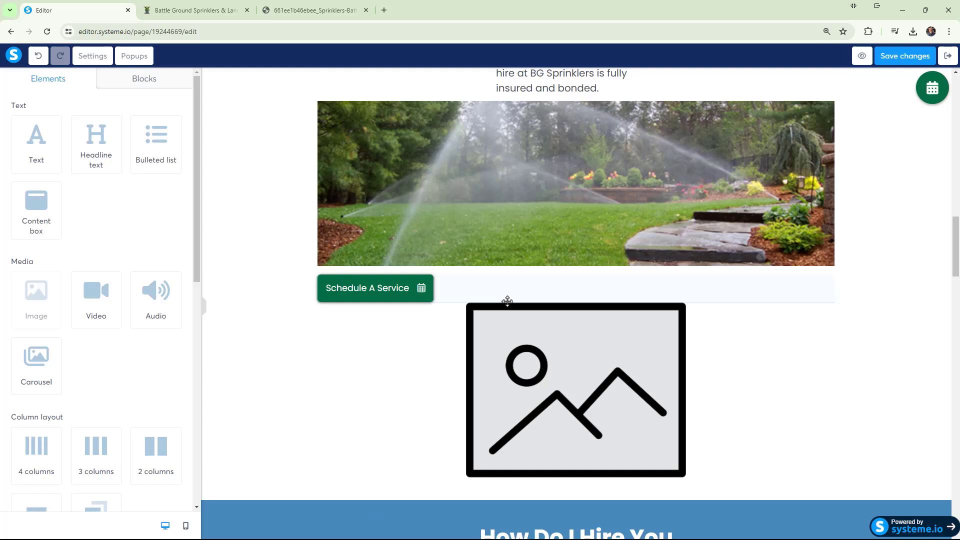
left_click(575, 390)
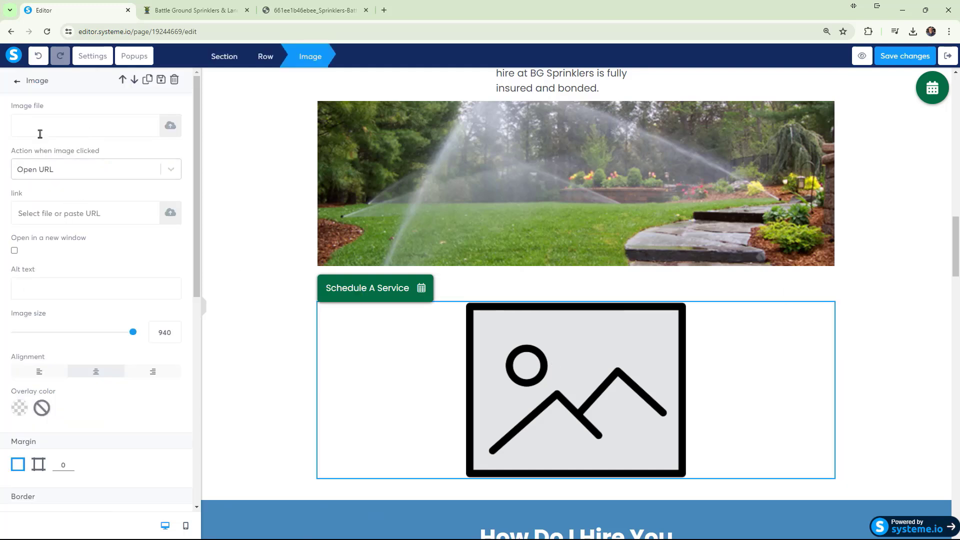
left_click(170, 126)
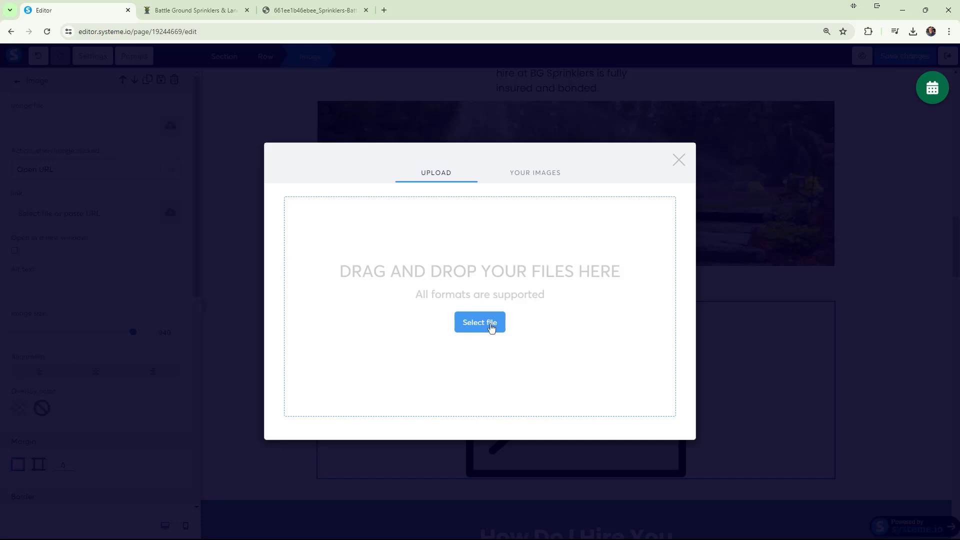
- Browse Downloads in thumbnail view and upload Testimonials Background 1920 x 1080
left_click(479, 322)
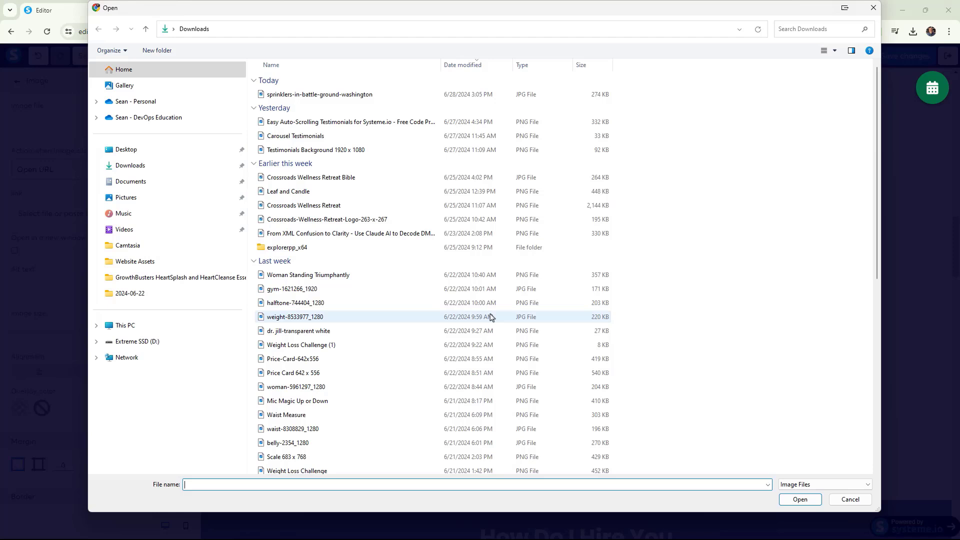
mouse_move(319, 94)
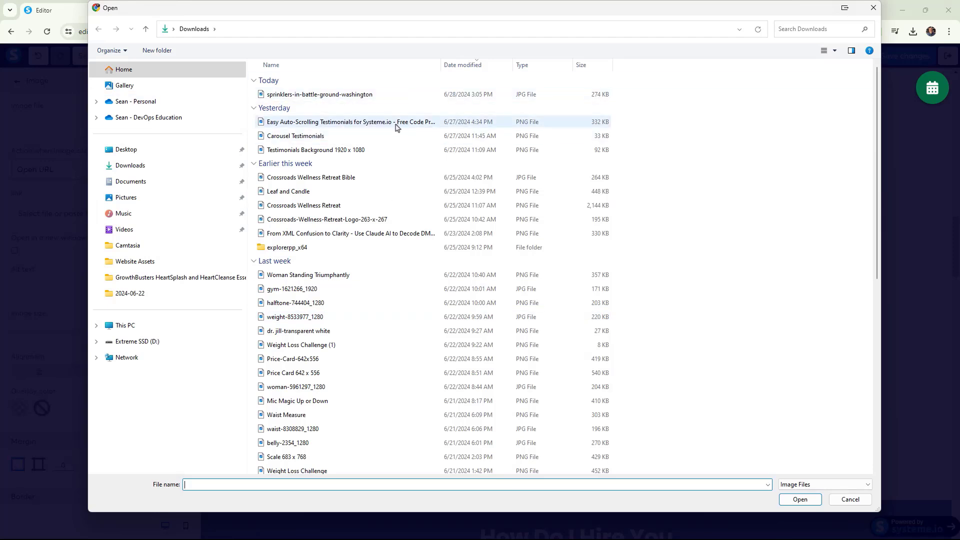
mouse_move(421, 124)
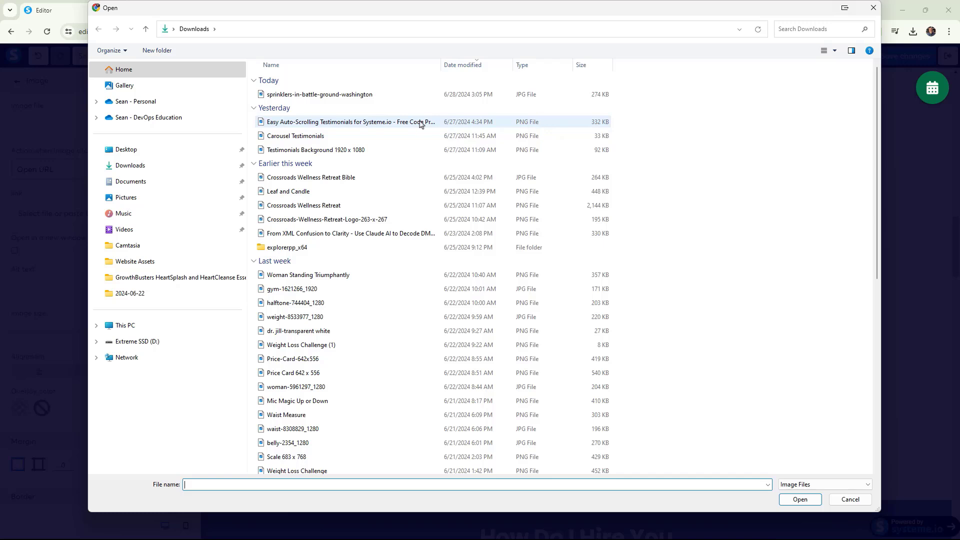
mouse_move(380, 122)
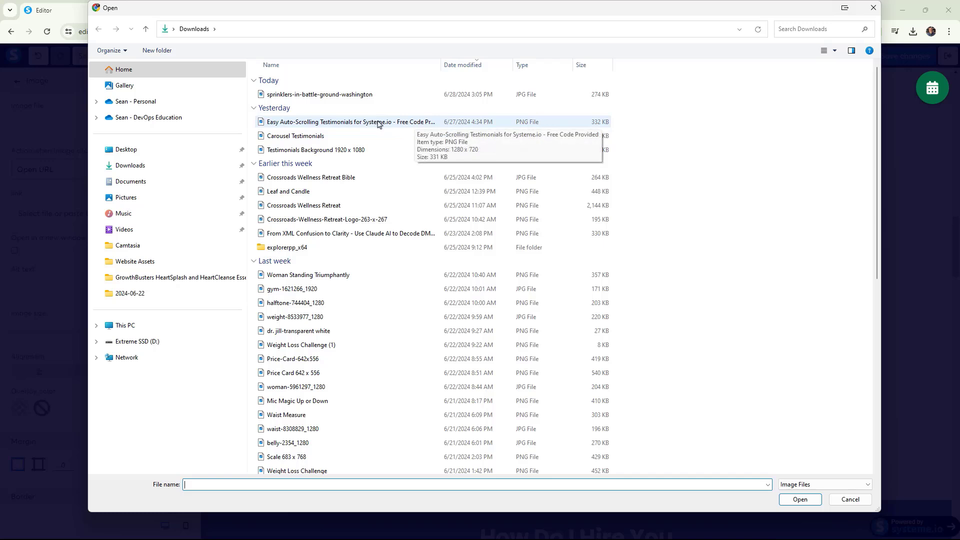
mouse_move(296, 135)
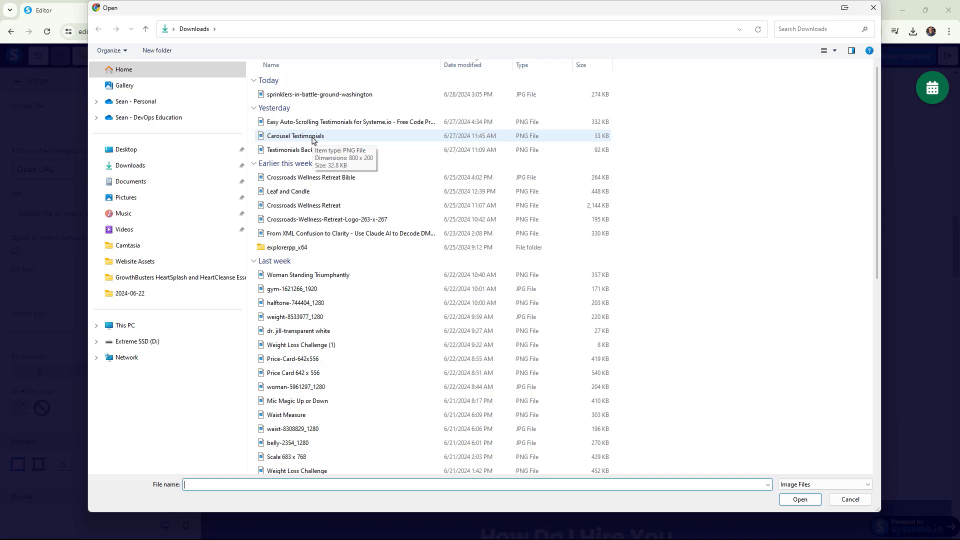
left_click(296, 135)
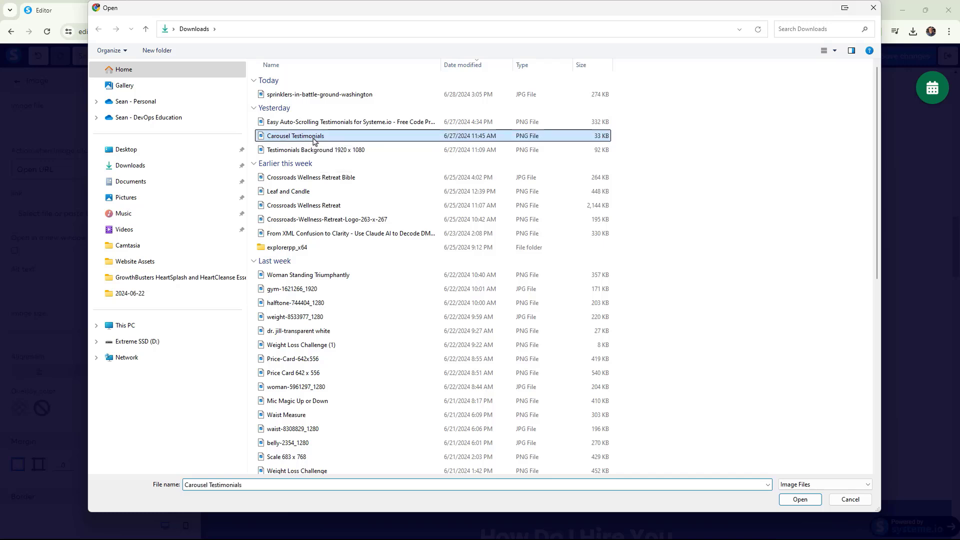
mouse_move(832, 50)
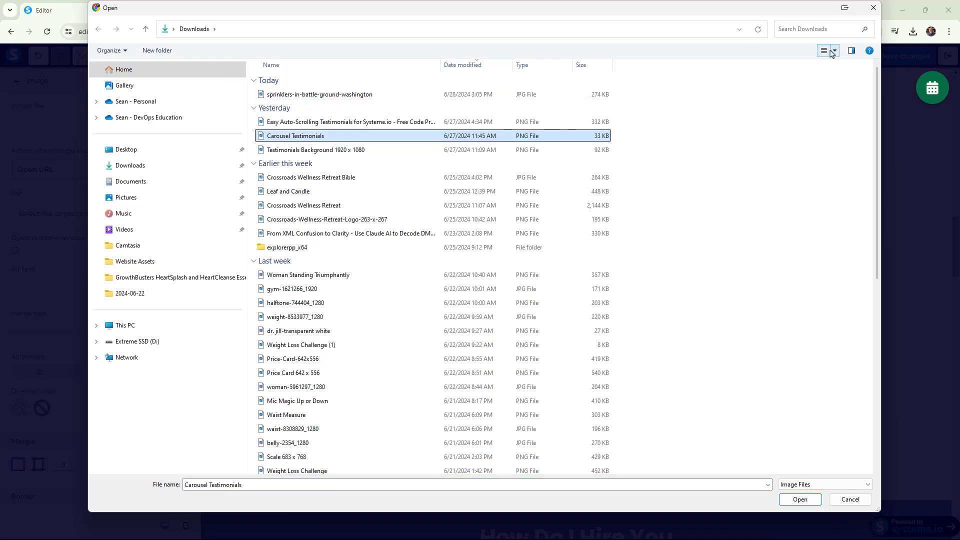
left_click(831, 50)
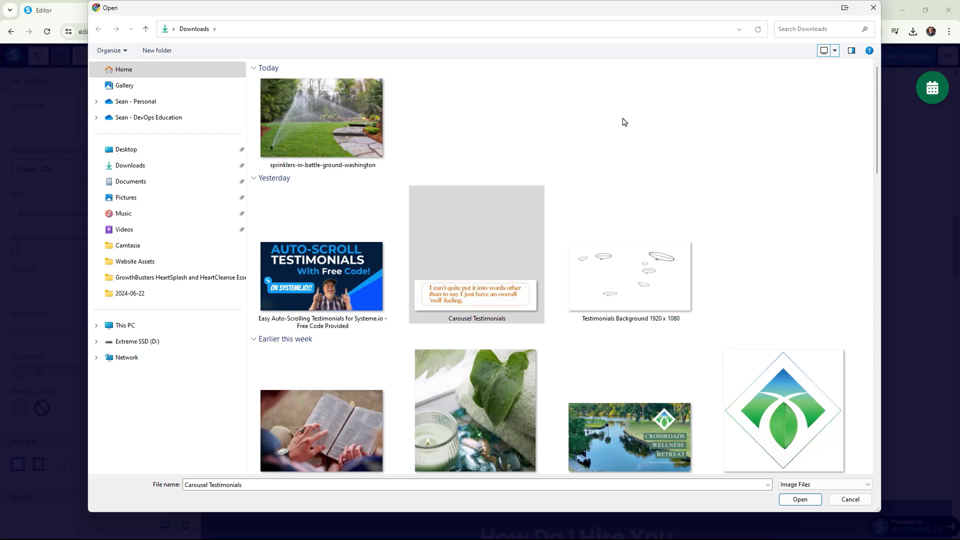
left_click(629, 276)
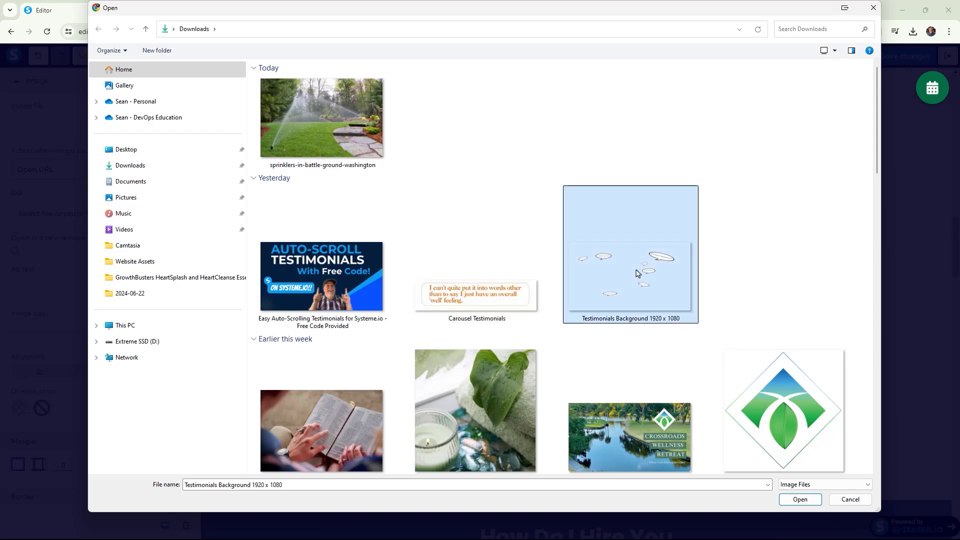
mouse_move(626, 262)
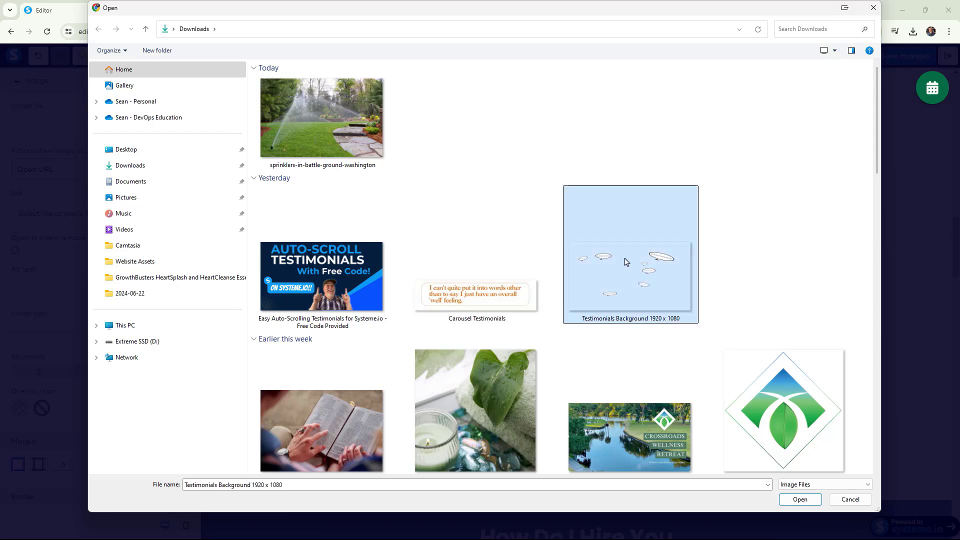
left_click(800, 499)
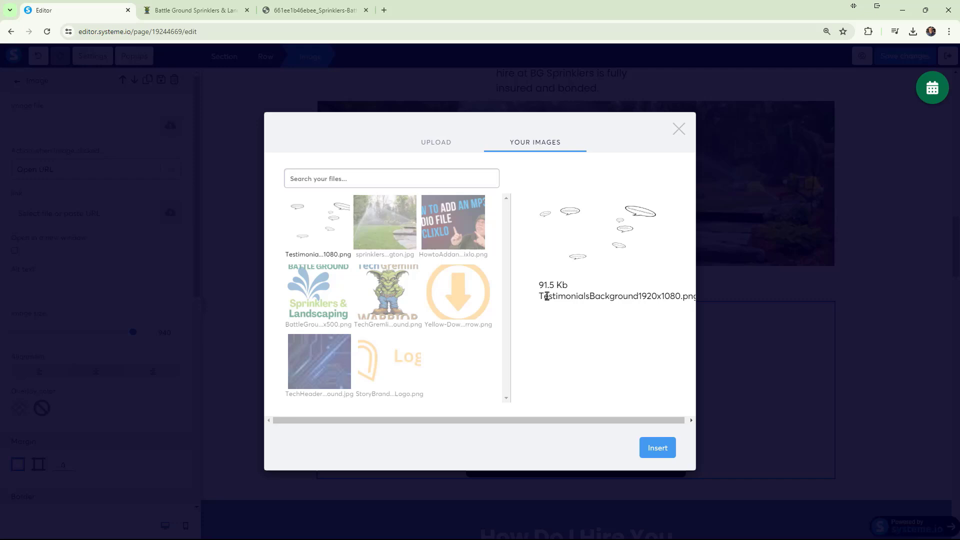
mouse_move(590, 246)
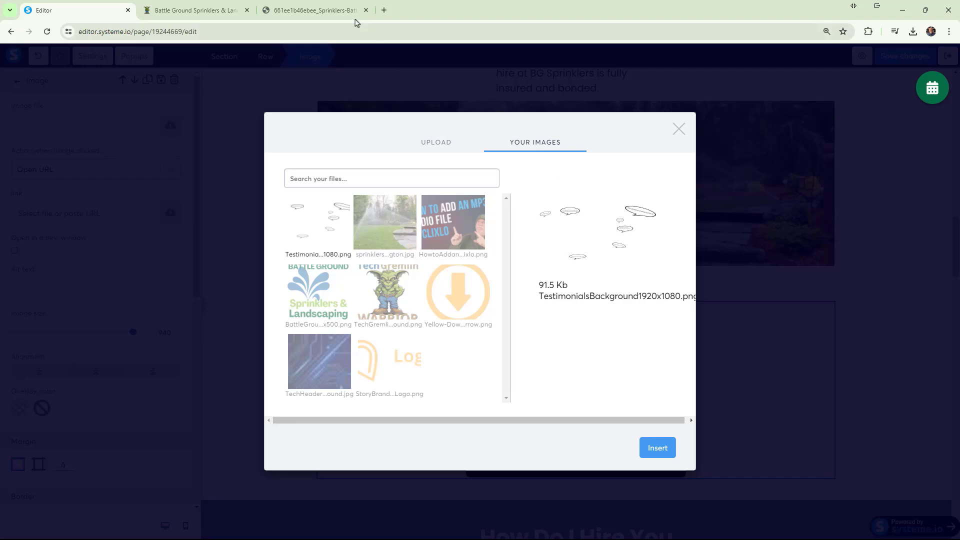
mouse_move(576, 251)
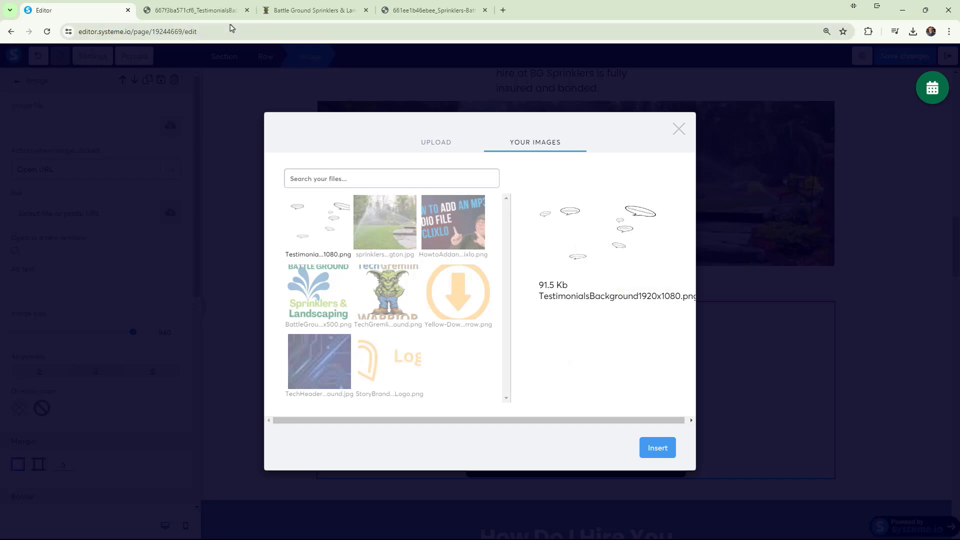
- View the hosted testimonials image URL in its own tab, then delete the empty Image element
left_click(195, 10)
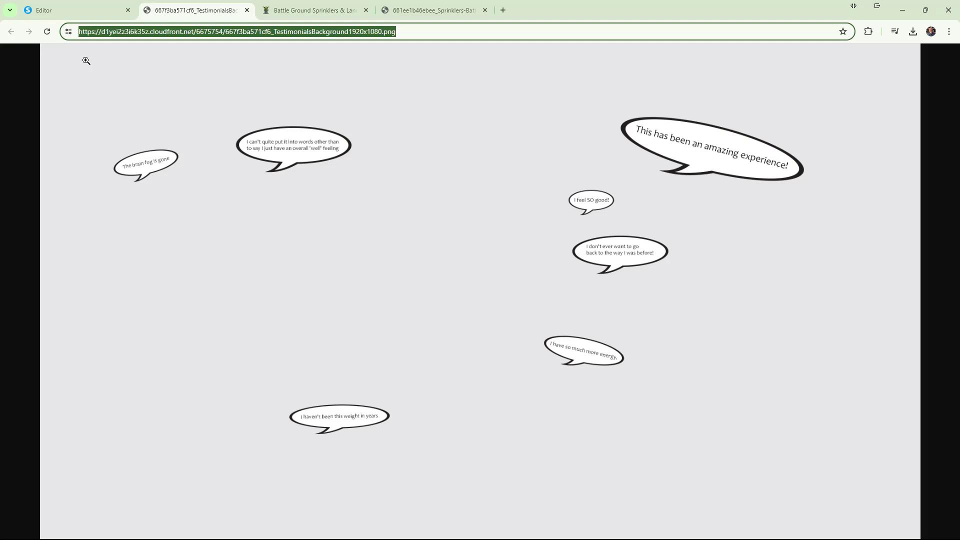
mouse_move(420, 269)
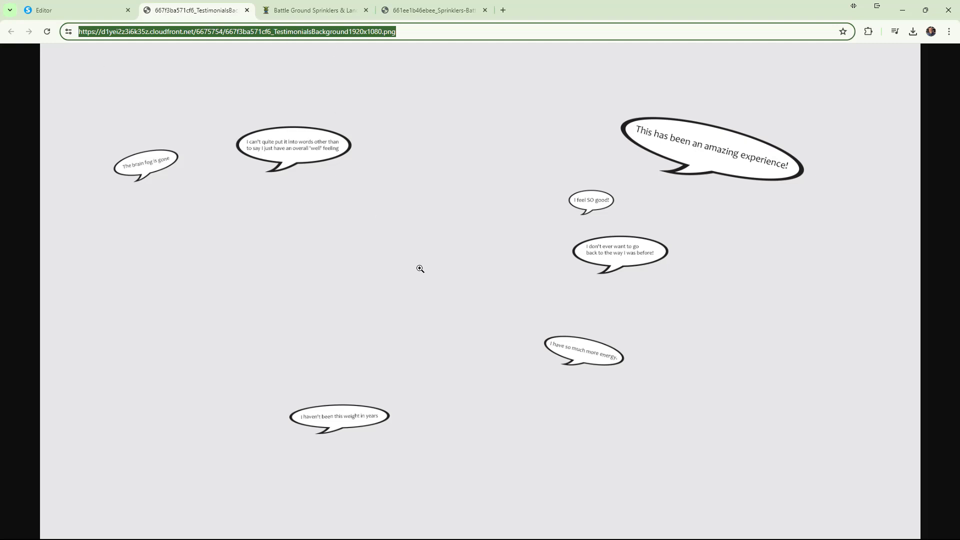
left_click(77, 10)
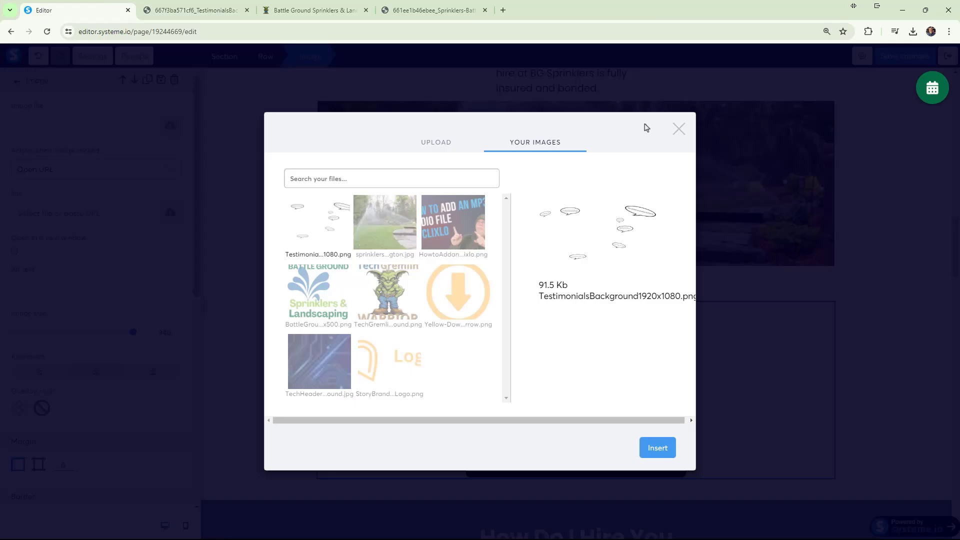
left_click(678, 129)
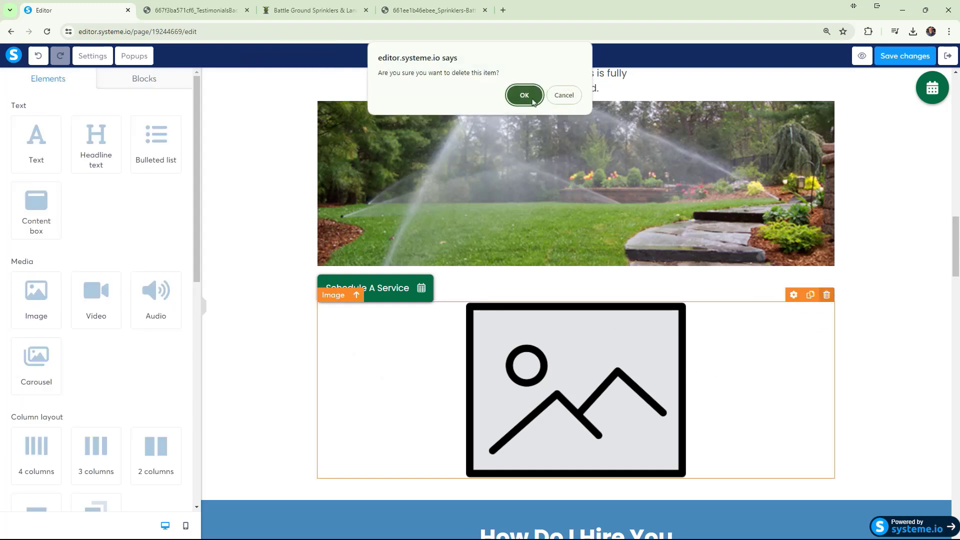
left_click(523, 95)
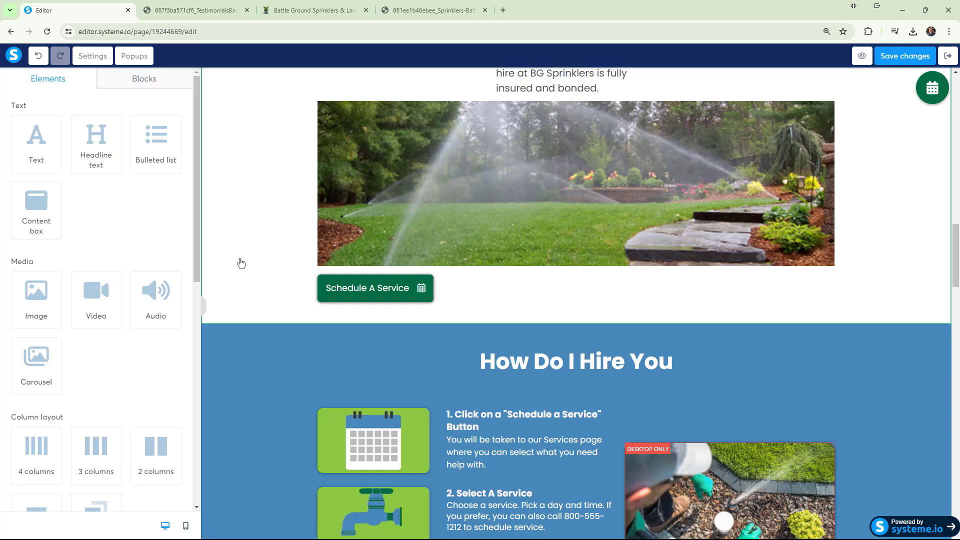
- Duplicate a slide div in the carousel's HTML to make a fourth slide
left_click(367, 288)
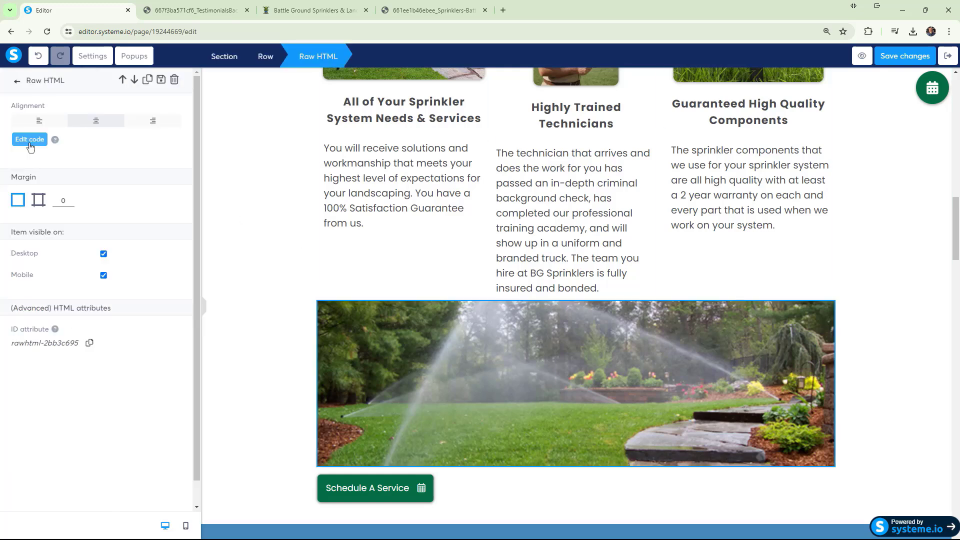
left_click(29, 139)
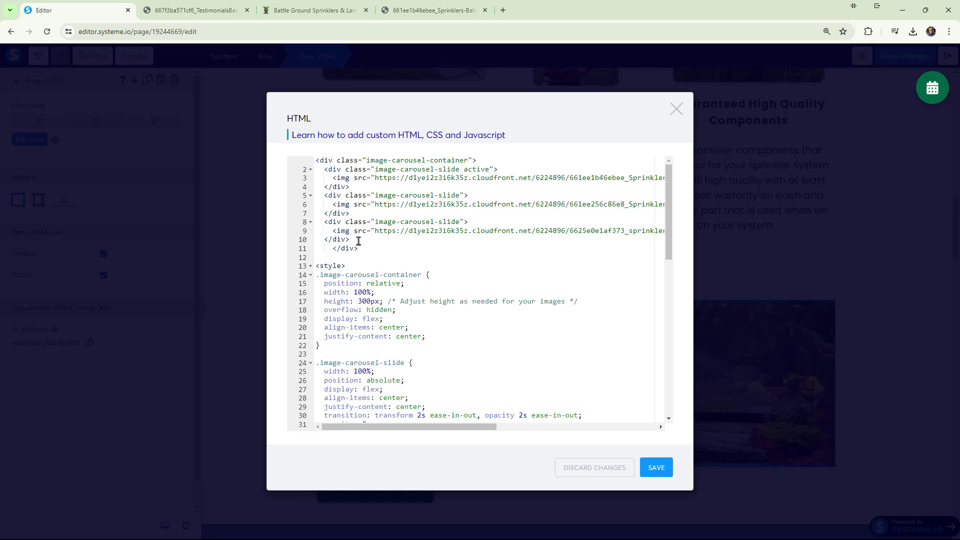
key("enter")
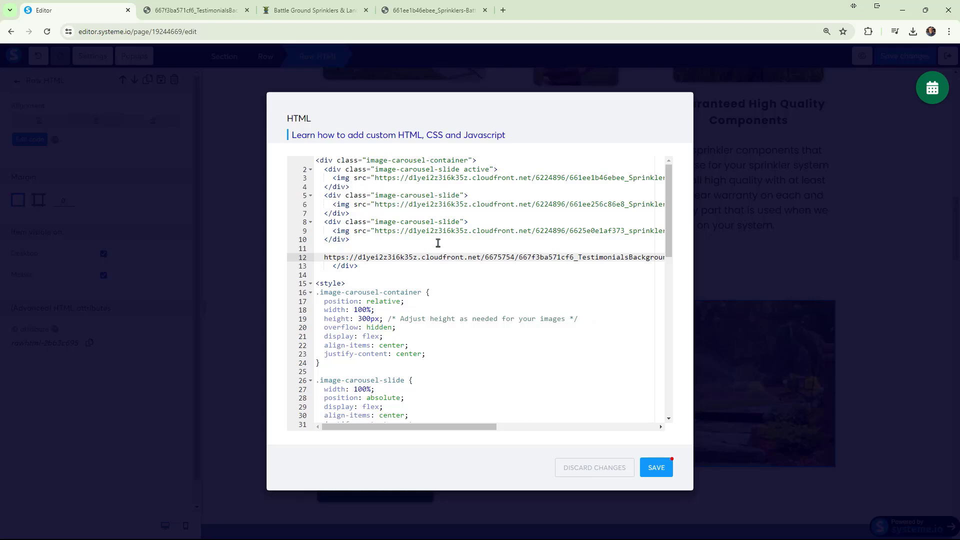
left_click(324, 222)
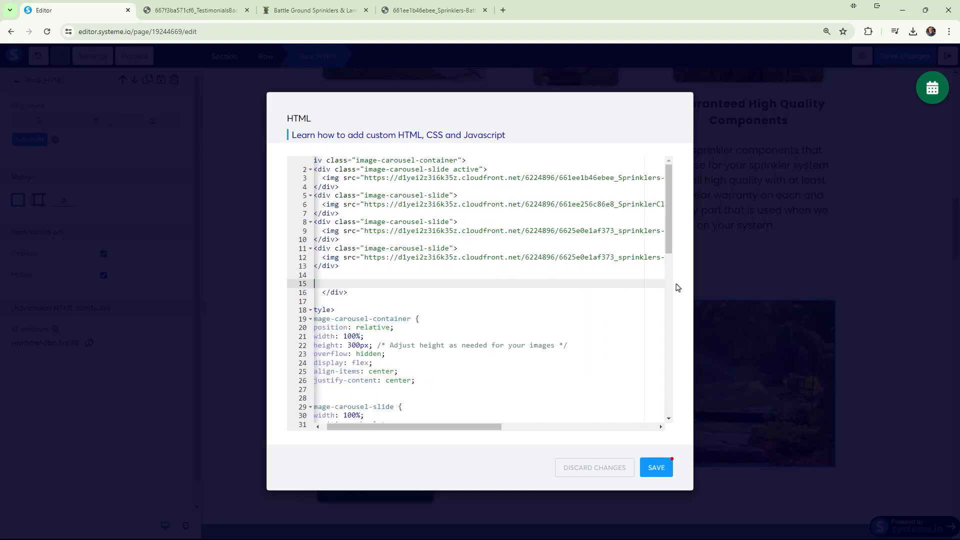
mouse_move(497, 268)
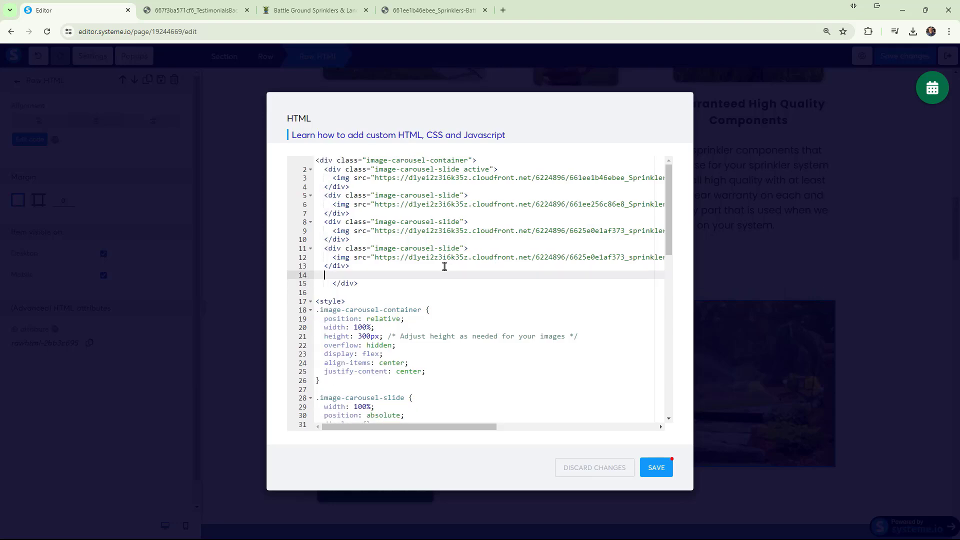
- Point the fourth slide's img src at the testimonials background URL and save the code
key("Backspace")
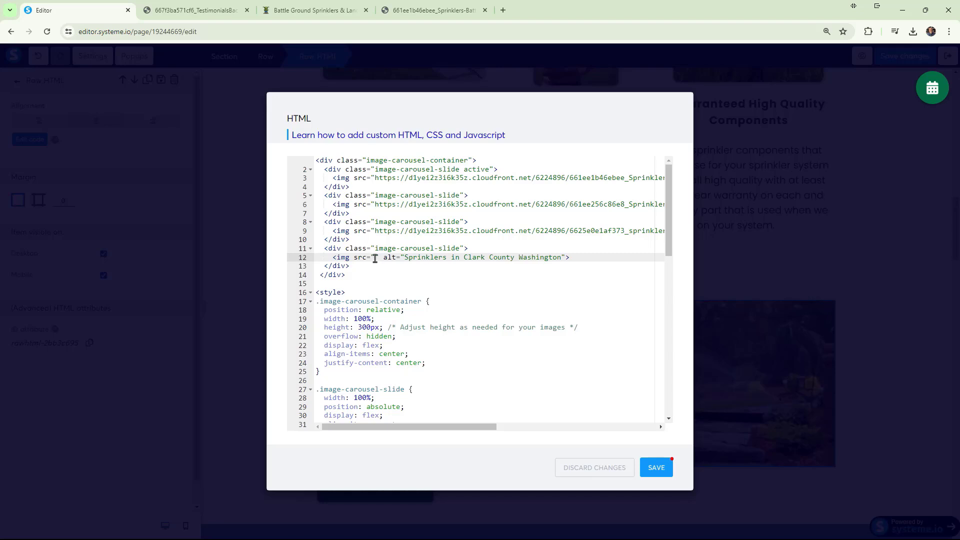
right_click(375, 257)
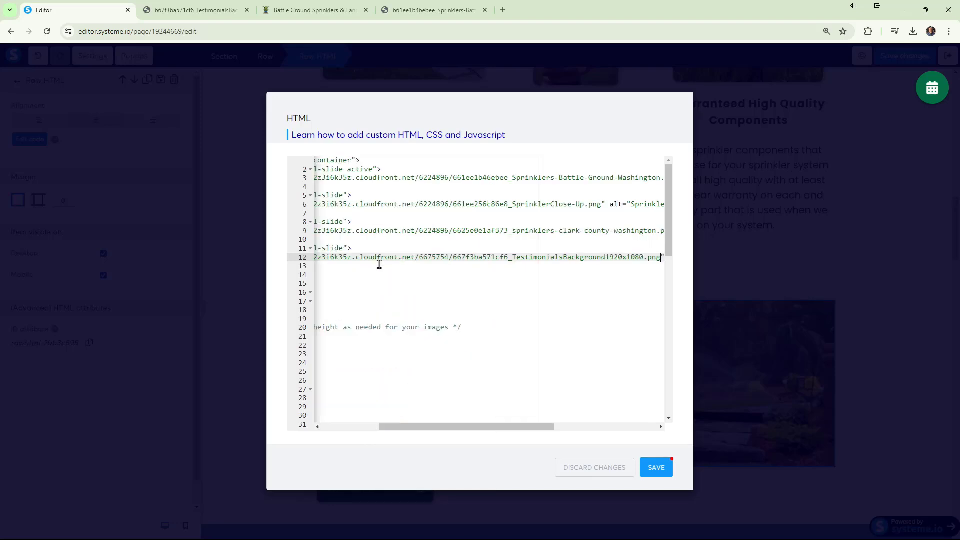
left_click(656, 467)
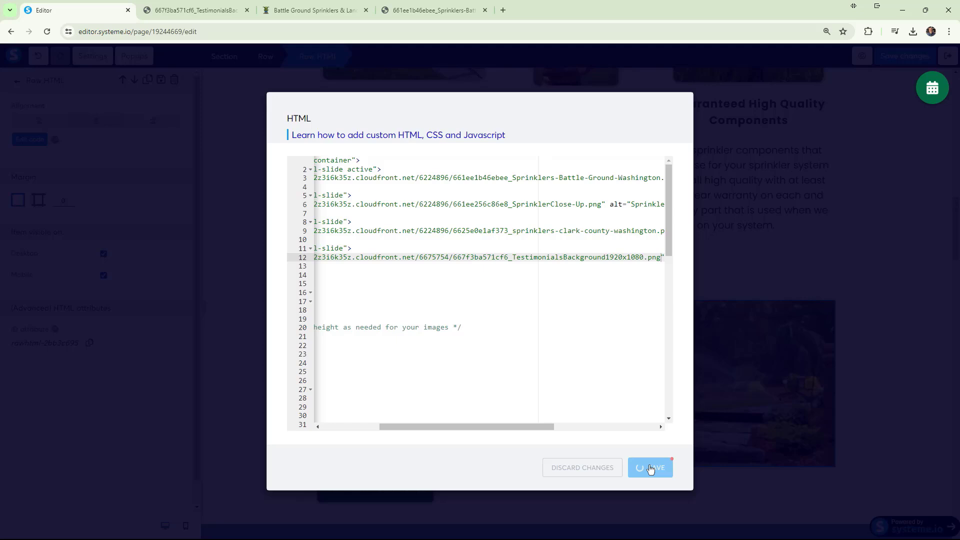
- Save the page changes and close the leftover sprinkler image tab
left_click(650, 467)
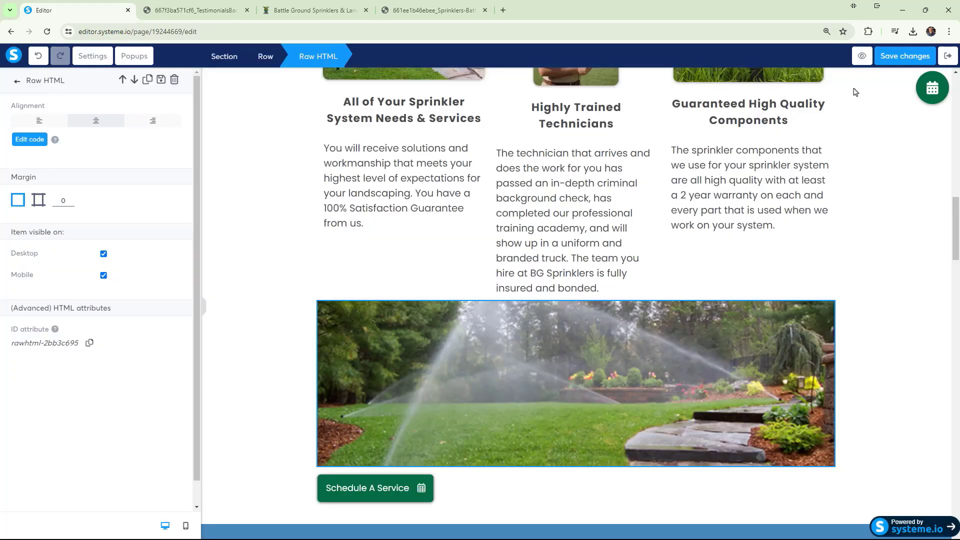
mouse_move(508, 162)
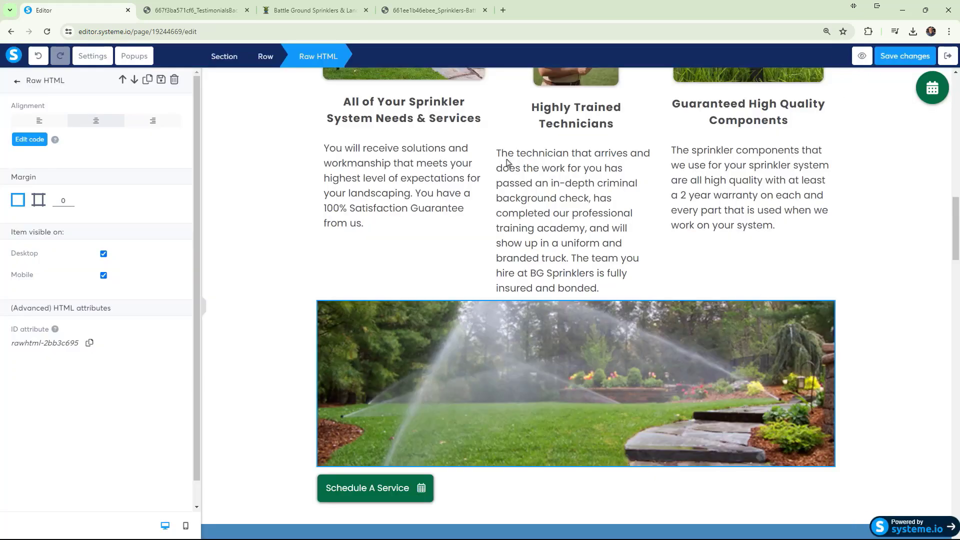
left_click(435, 10)
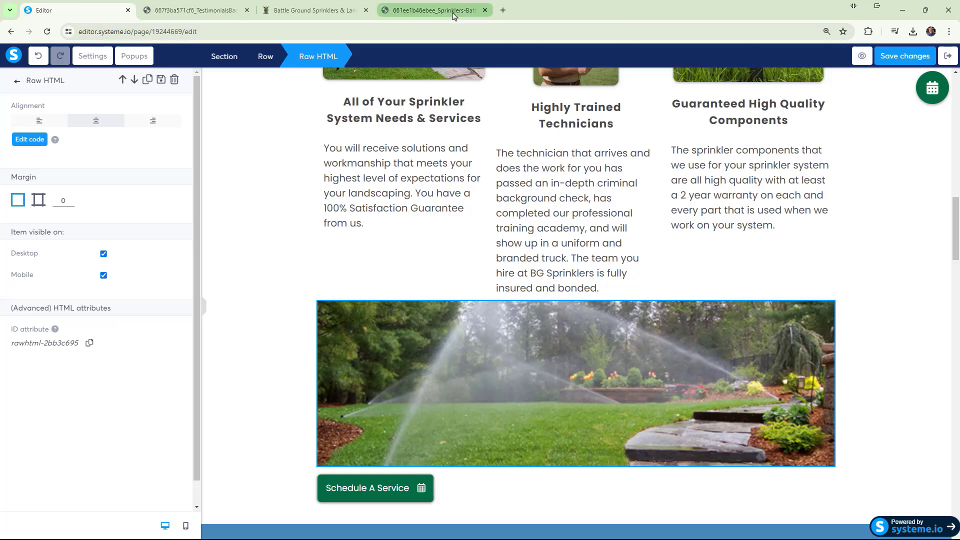
left_click(312, 10)
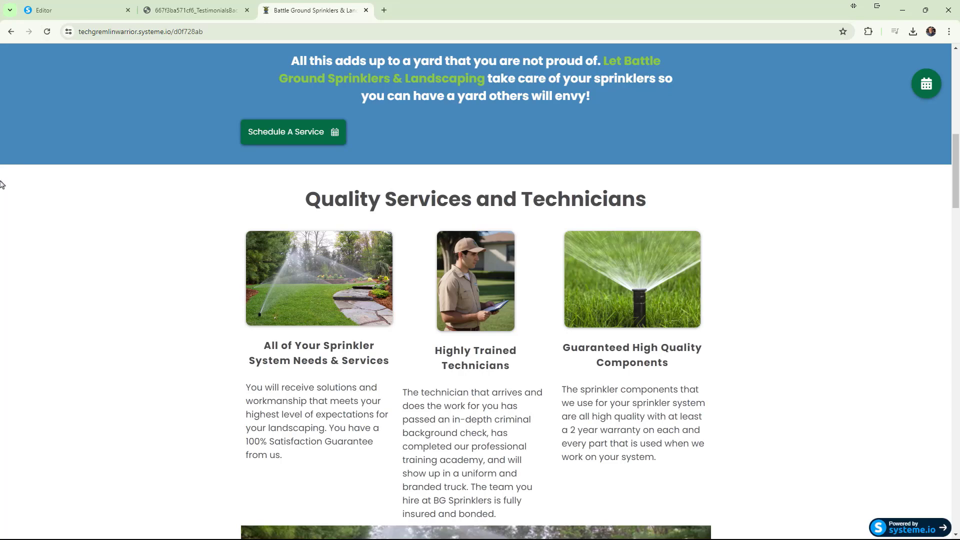
mouse_move(731, 133)
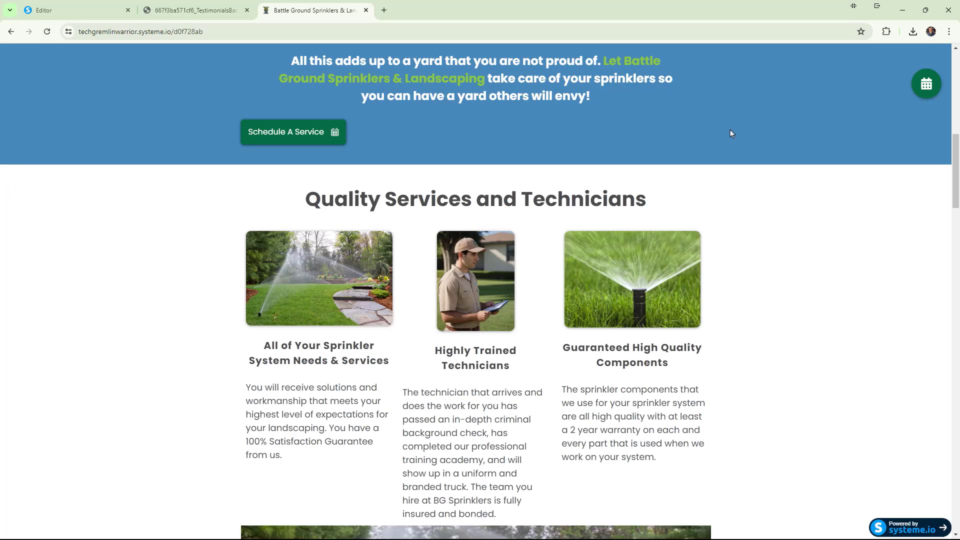
- Scroll the live site to the Quality Services and Technicians carousel
scroll("down", 3)
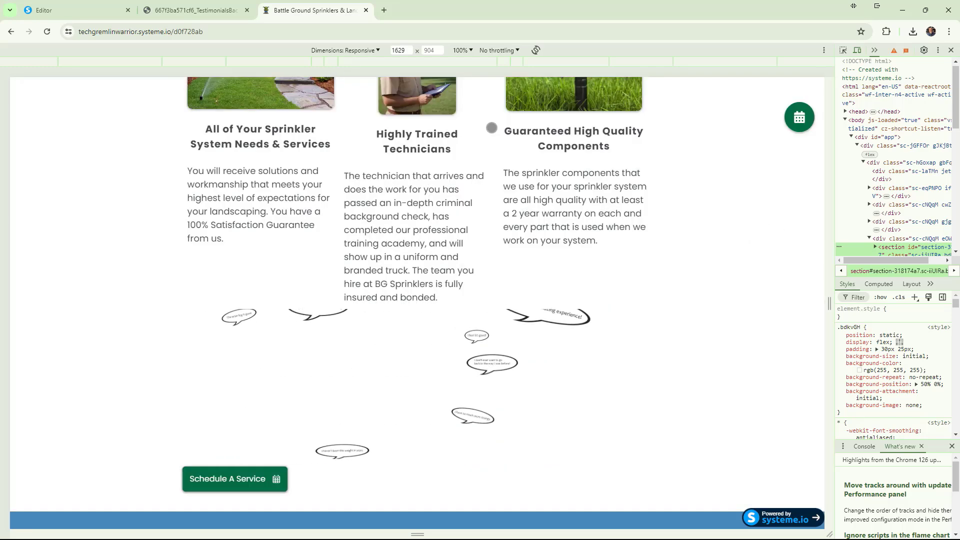
mouse_move(579, 116)
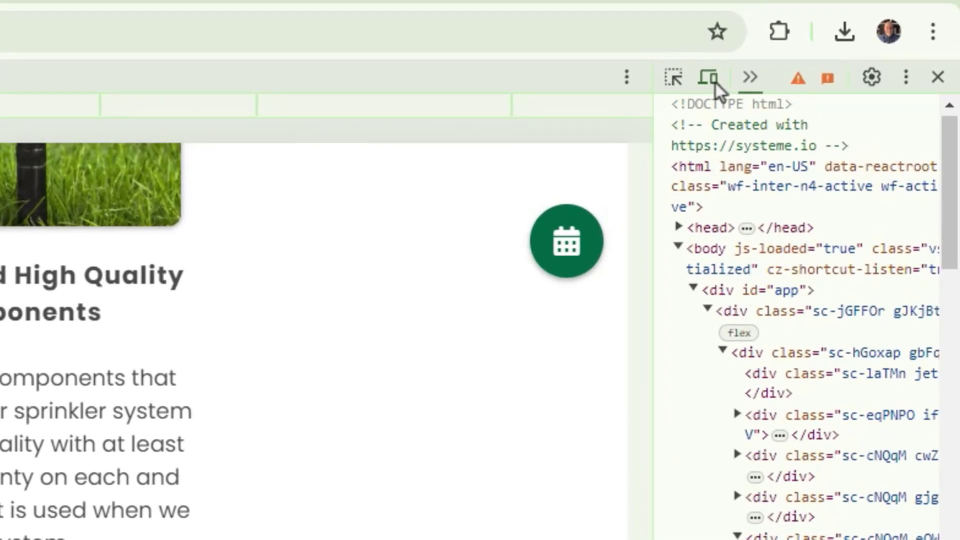
mouse_move(710, 78)
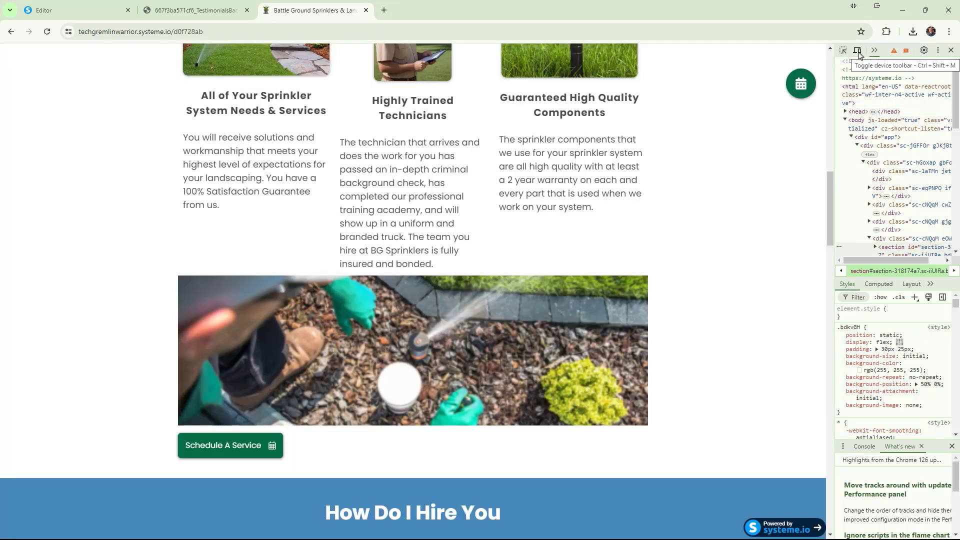
- Emulate a responsive viewport around 1629 px wide and watch the carousel cycle
left_click(857, 50)
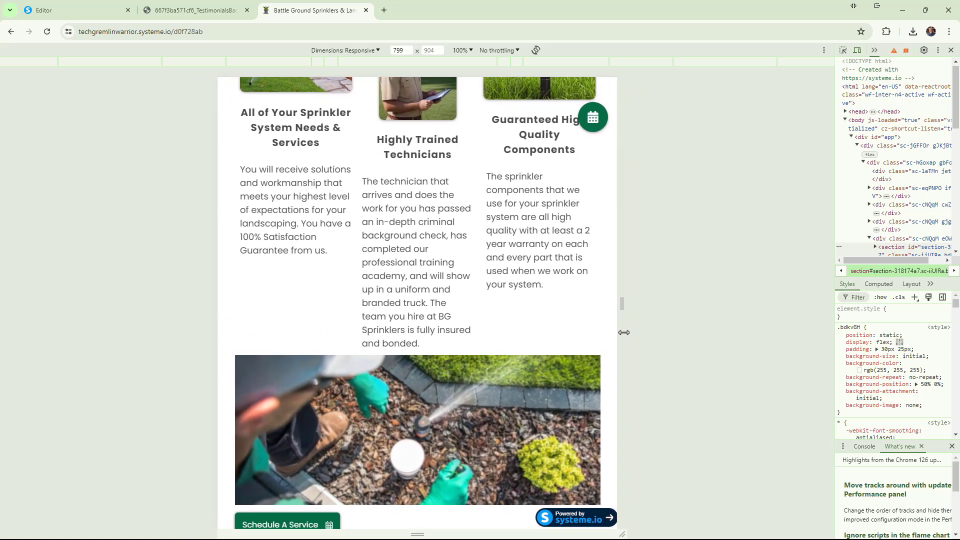
scroll("down", 3)
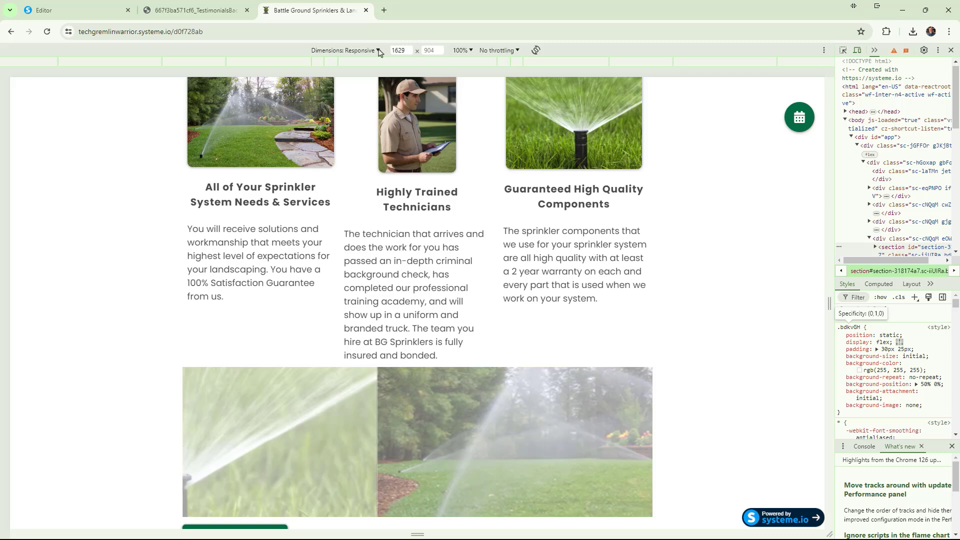
left_click(346, 50)
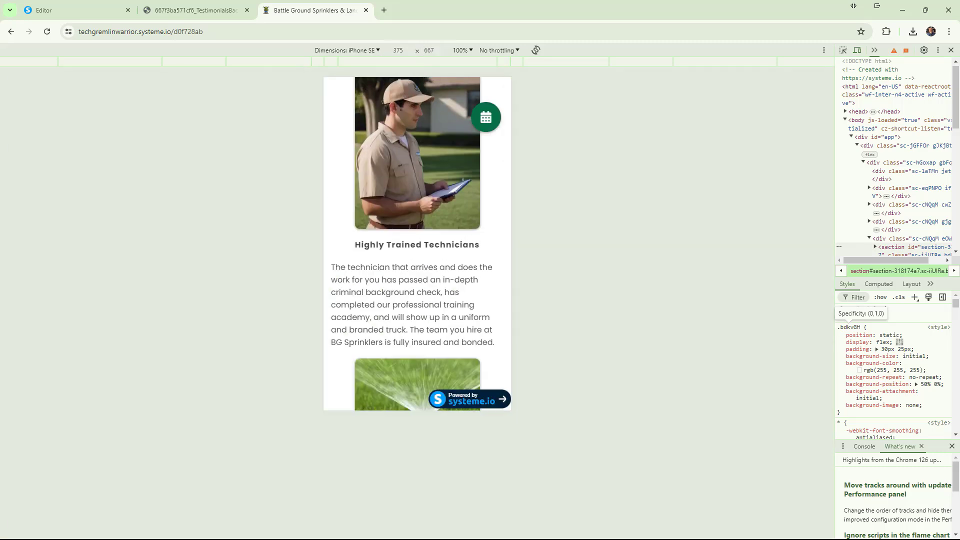
left_click(346, 50)
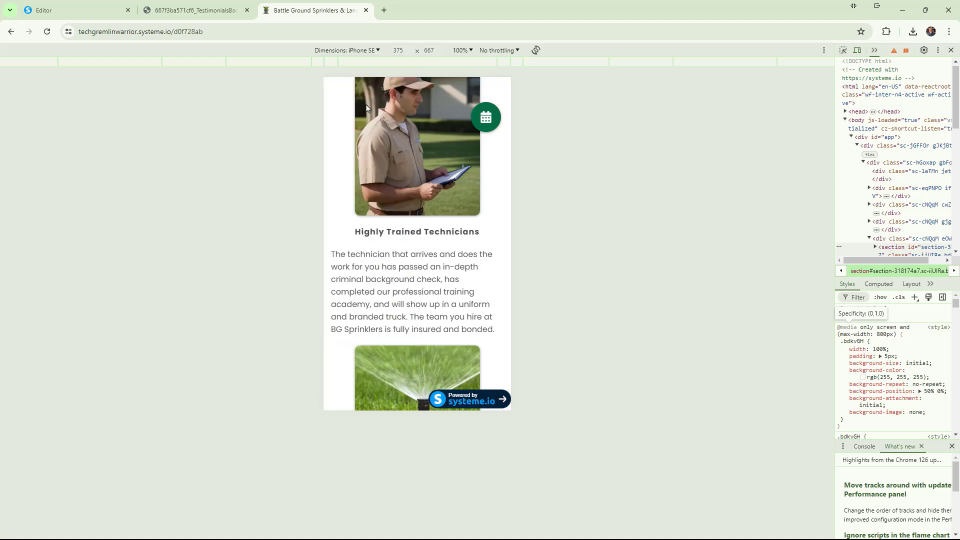
left_click(347, 50)
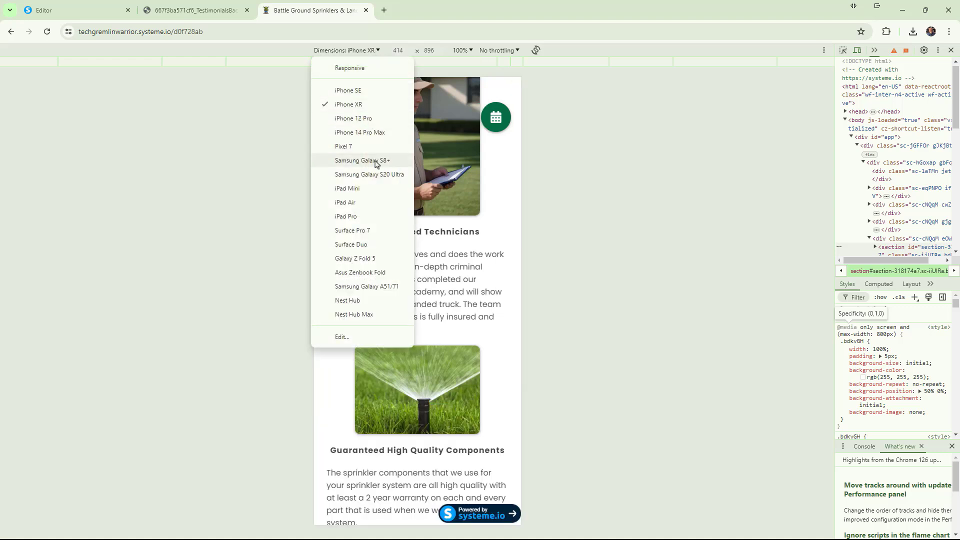
left_click(347, 188)
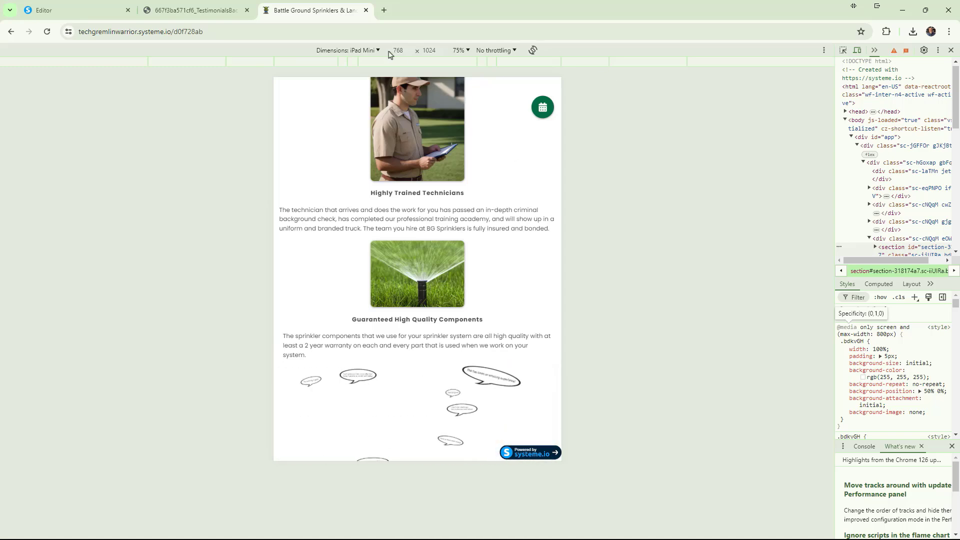
left_click(366, 50)
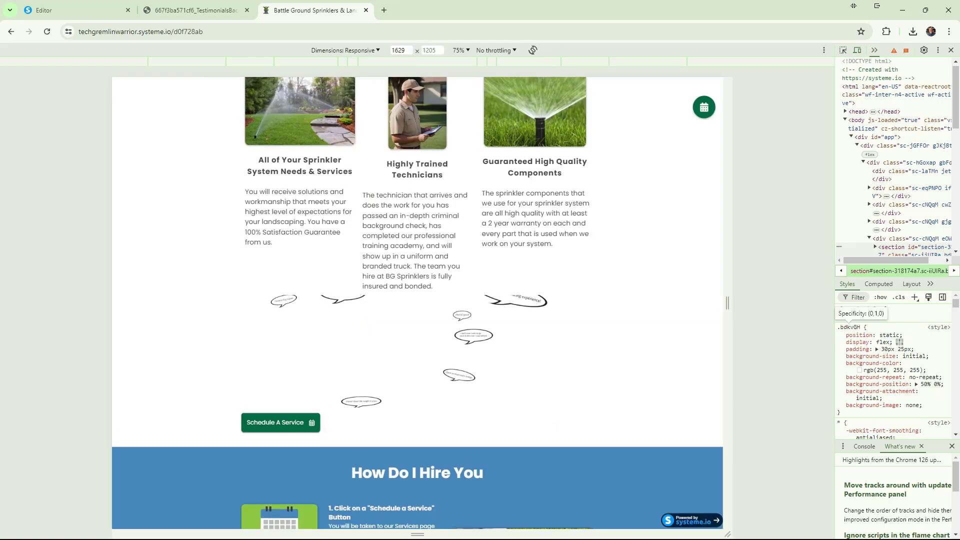